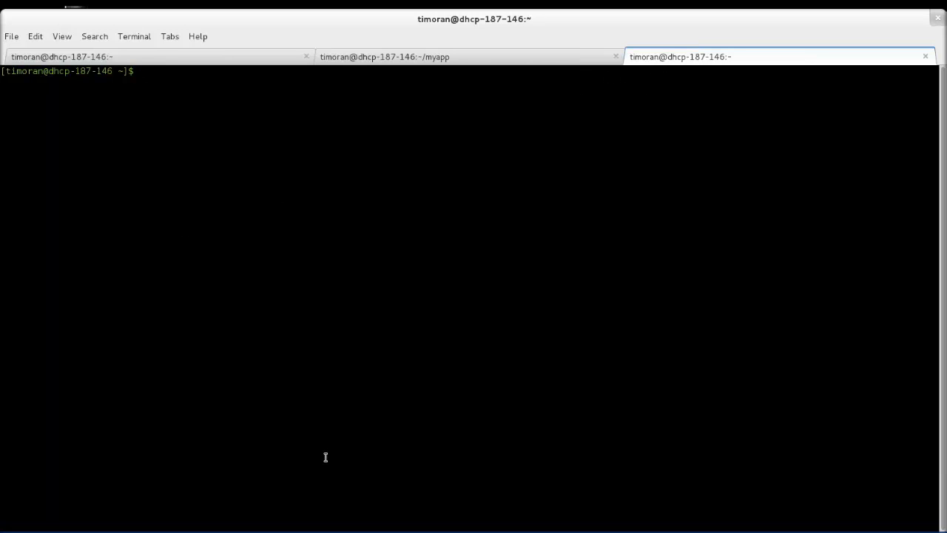
Step: Run rhc and 'rhc app -h', highlighting the app resource and its create action
type("rhc")
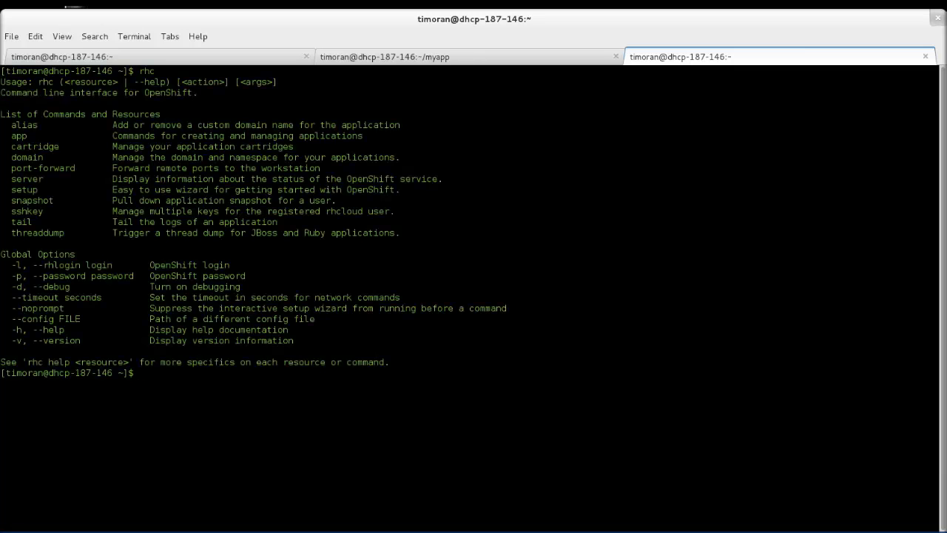
type("rhc app")
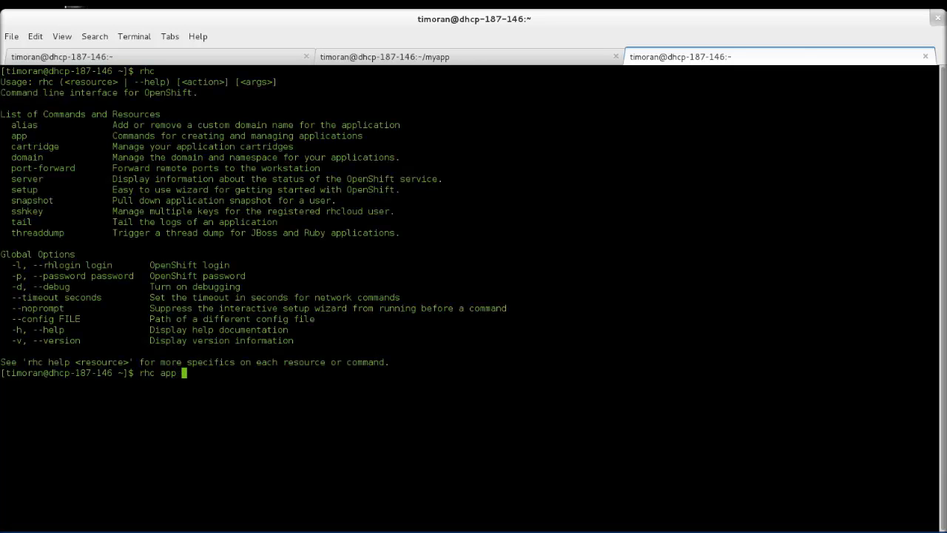
type("-h")
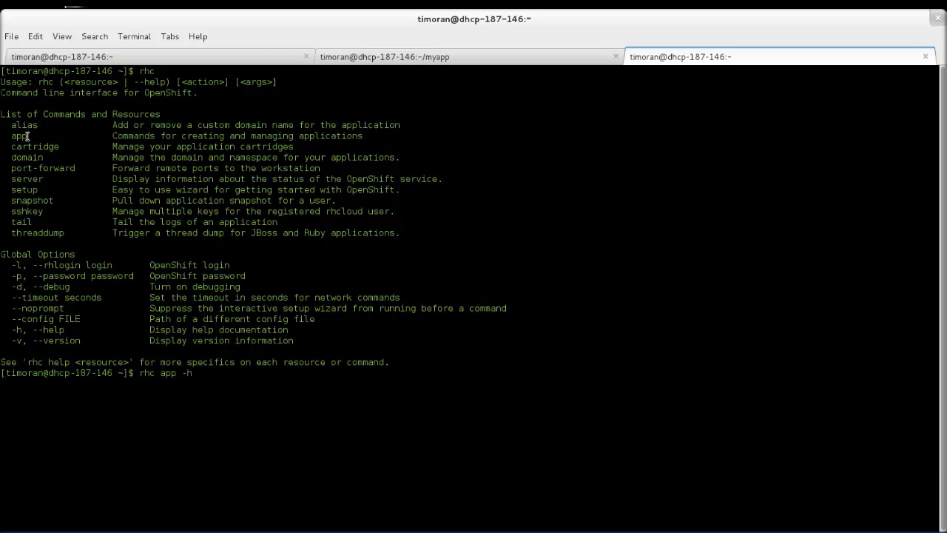
double_click(18, 136)
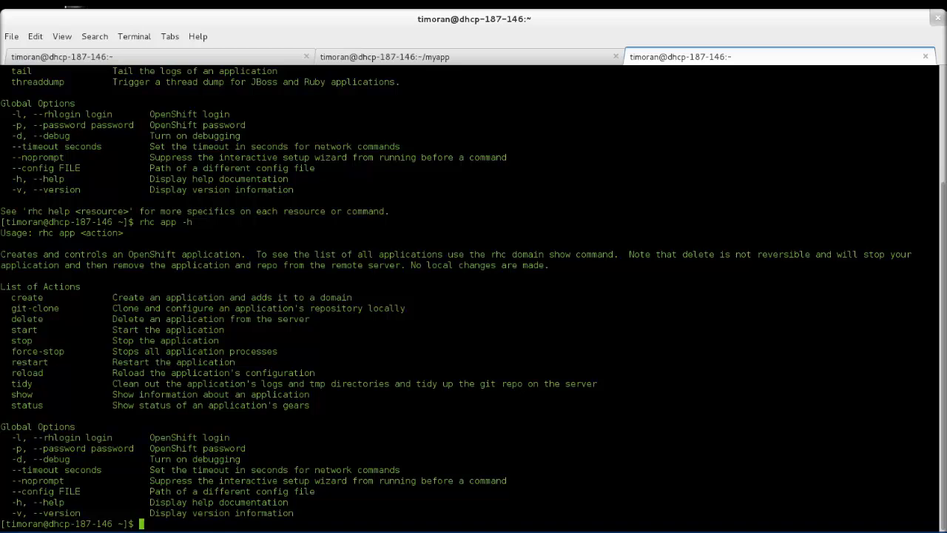
double_click(27, 304)
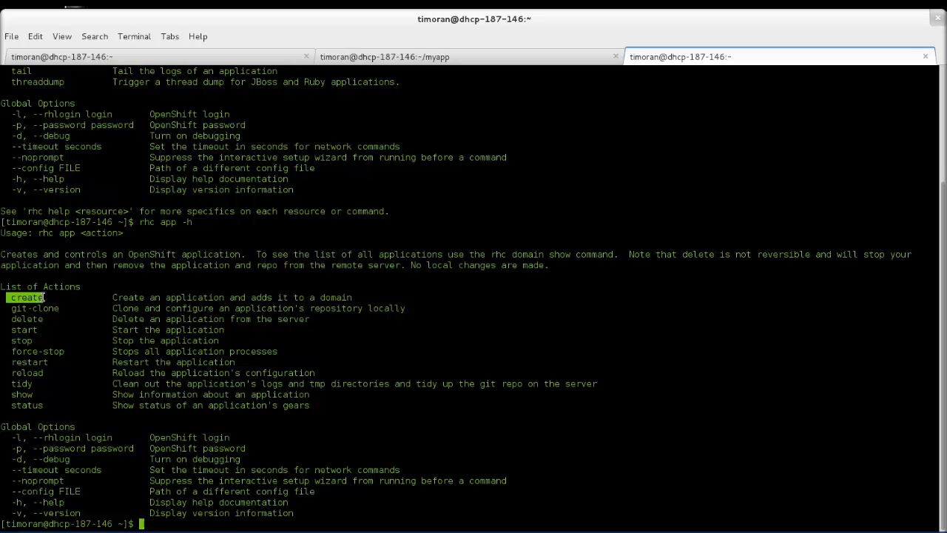
mouse_move(124, 486)
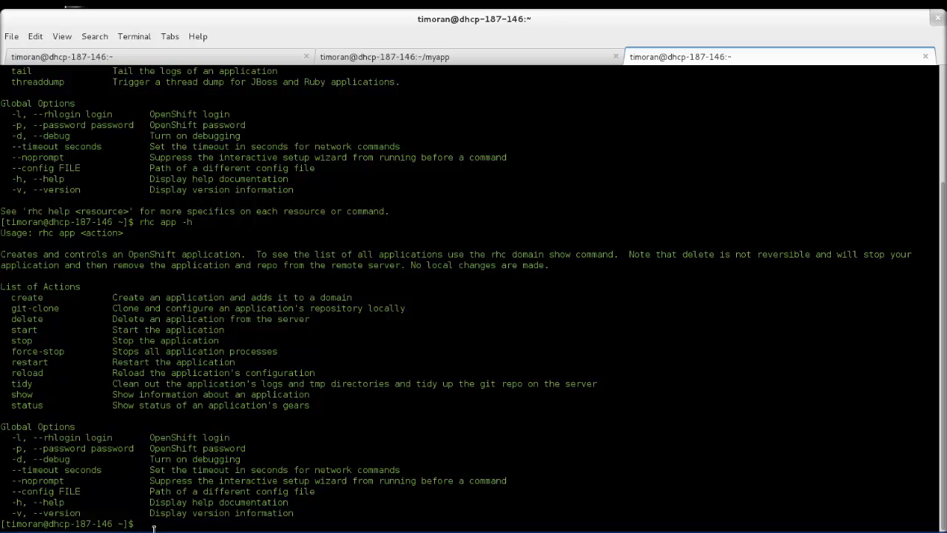
Step: Run 'rhc app create -a myapp -t php-5.3' to create and clone myapp
type("rhc app")
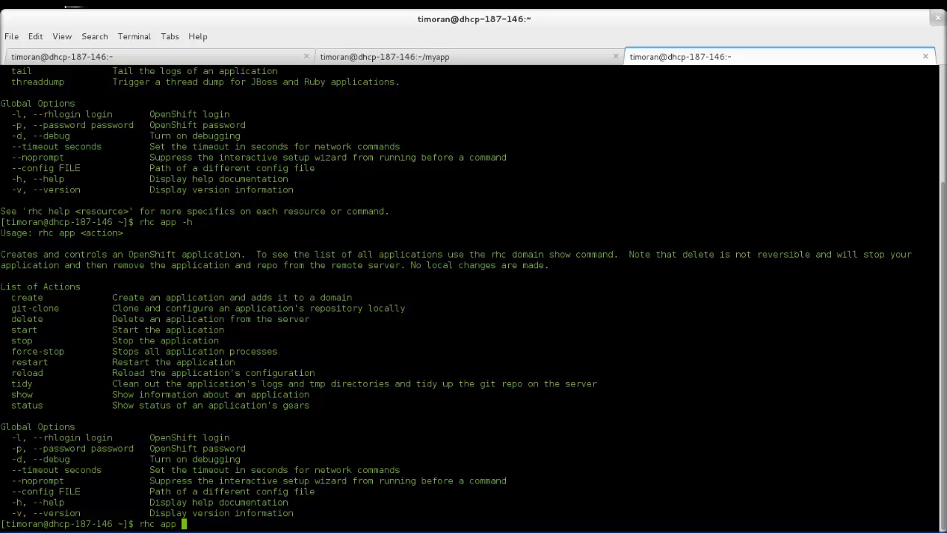
type("create -a")
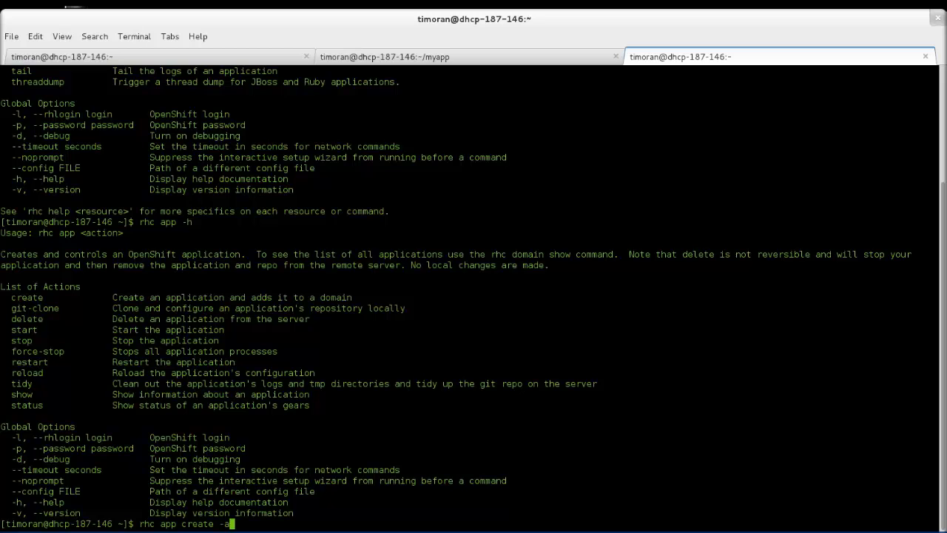
type("myapp -t")
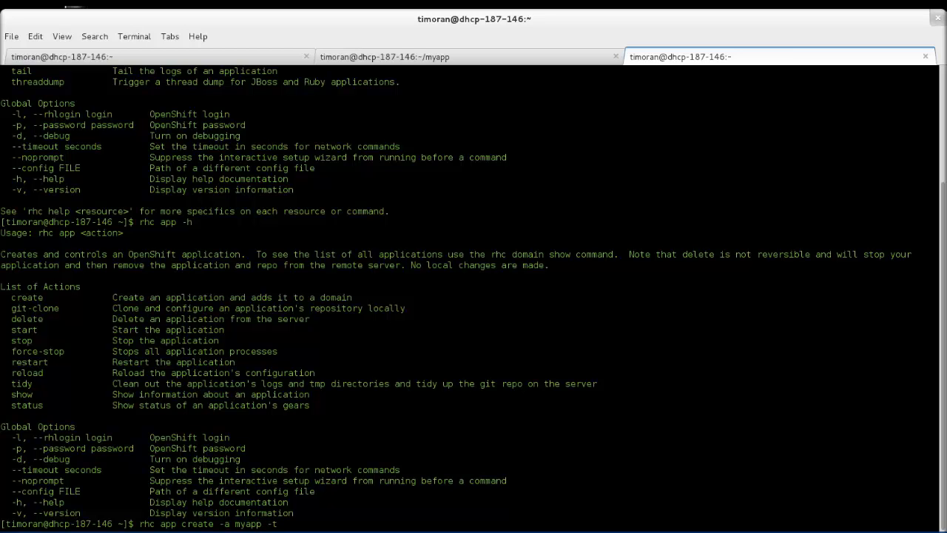
type("php")
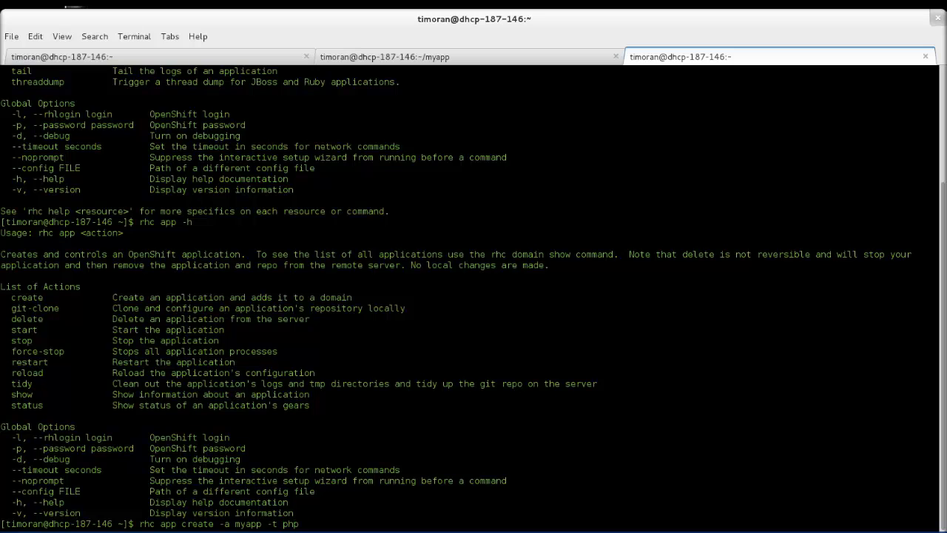
type("-5.3")
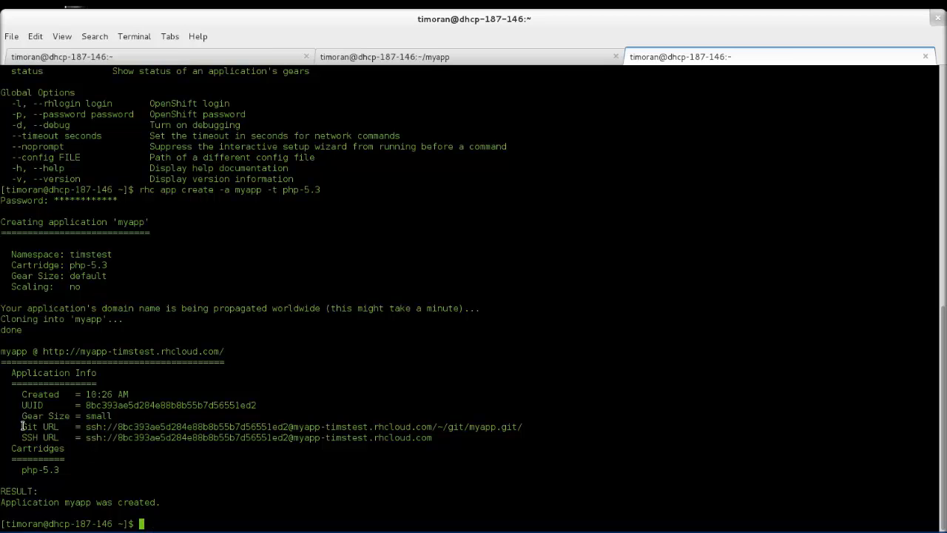
mouse_move(22, 443)
type("cd myapp")
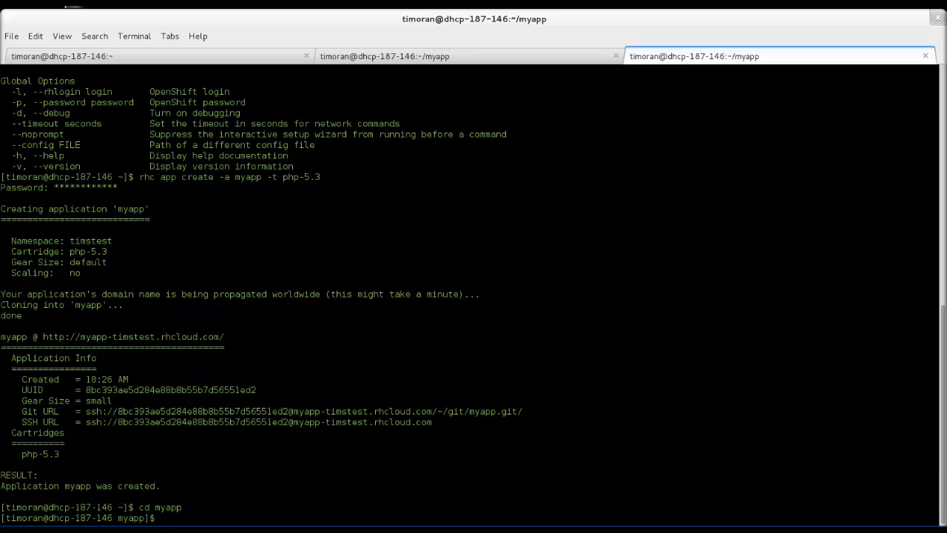
Step: Open php/index.php in vi from the myapp directory
type("vi")
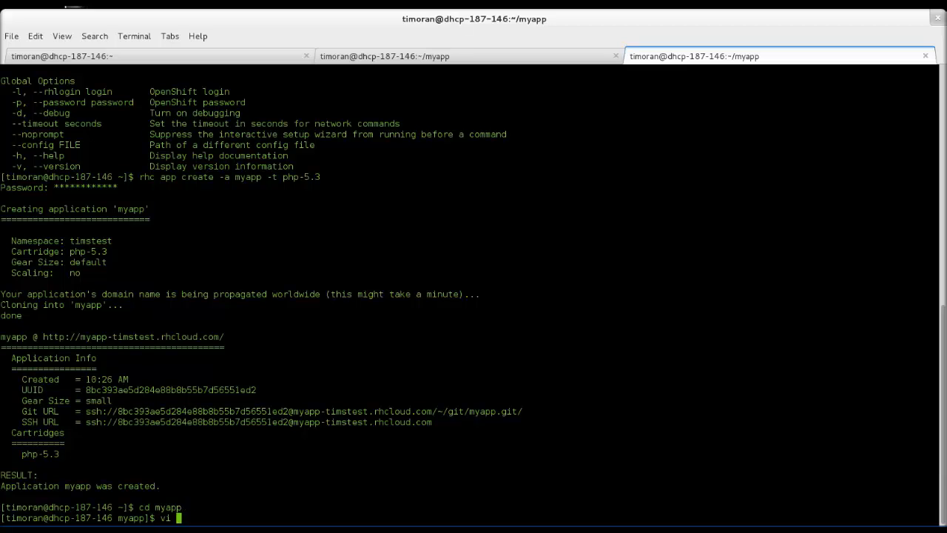
type("php/ind")
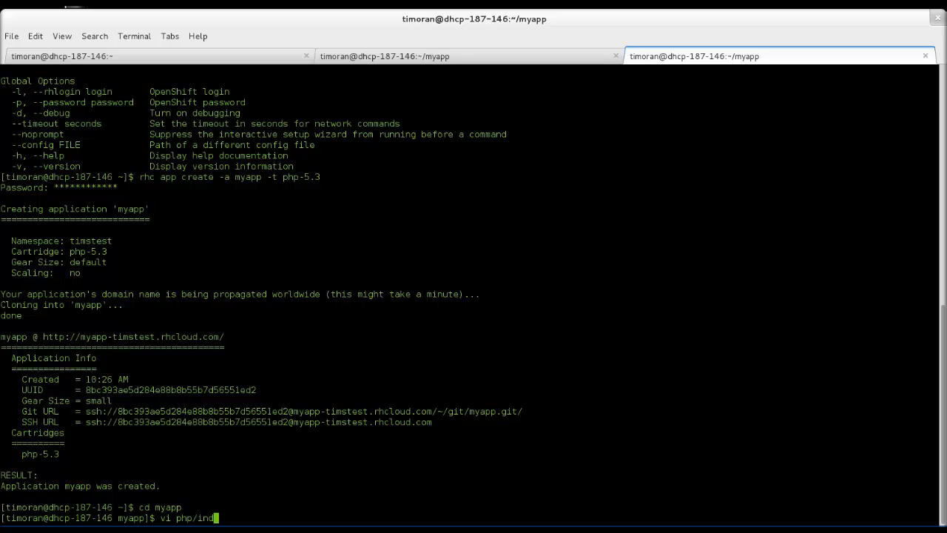
type("ex.ph")
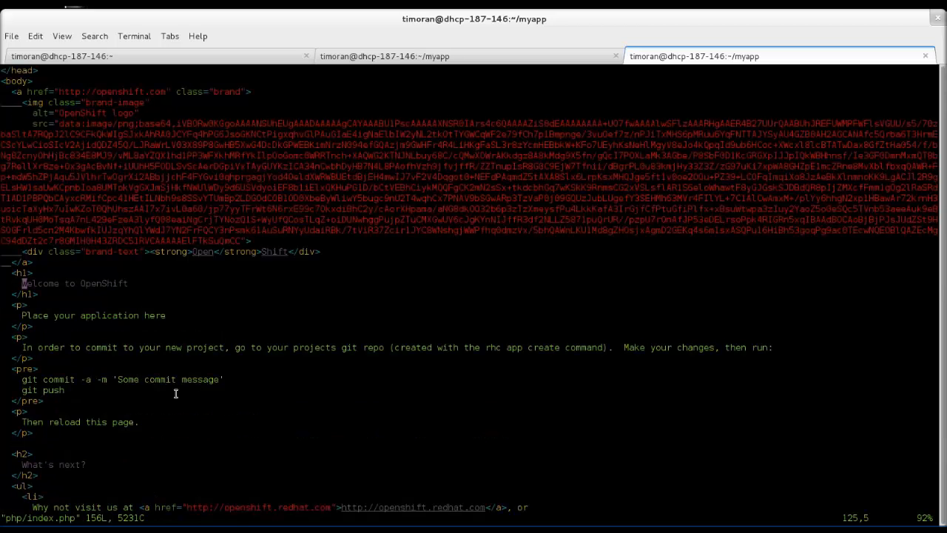
mouse_move(117, 284)
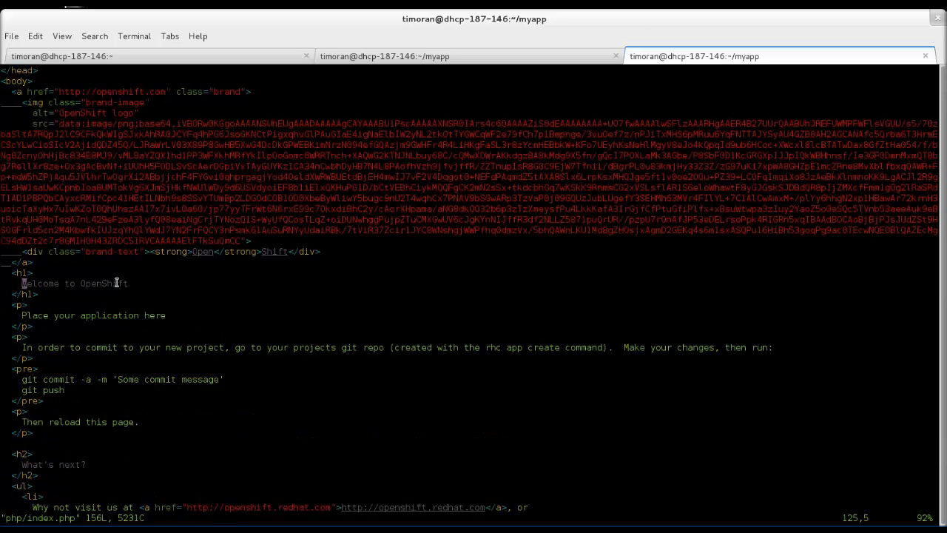
Step: Edit the h1 heading to 'Hello and Welcome to OpenShift!' and save with :wq
key("i")
type("Hello and ")
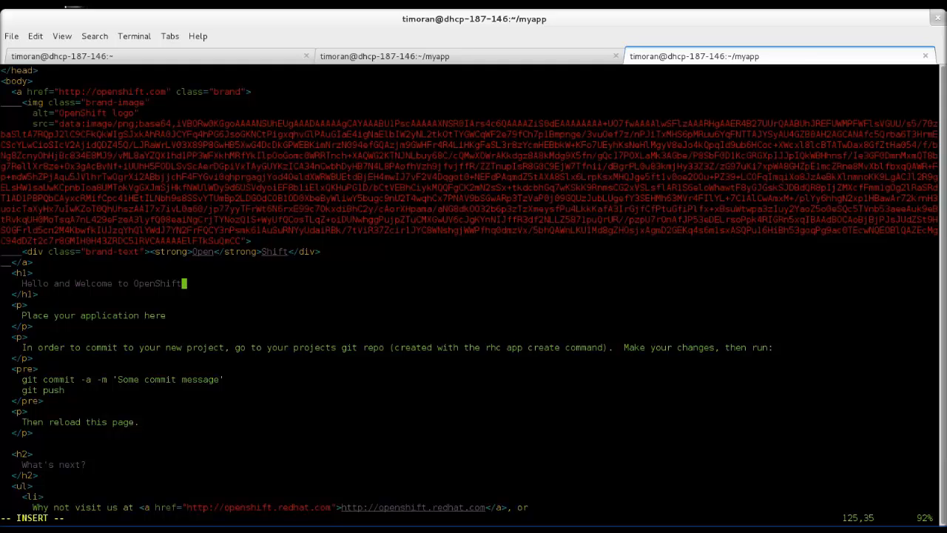
type("!")
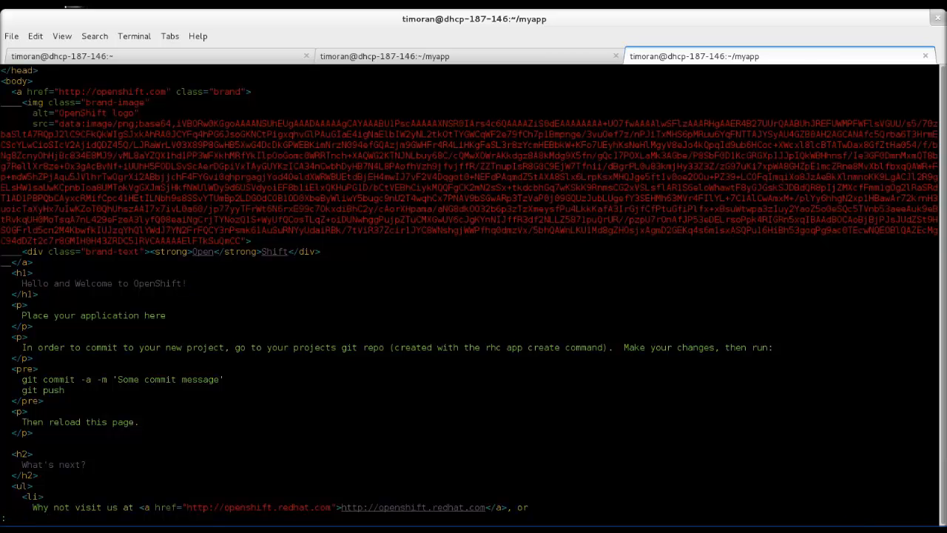
type(":wq")
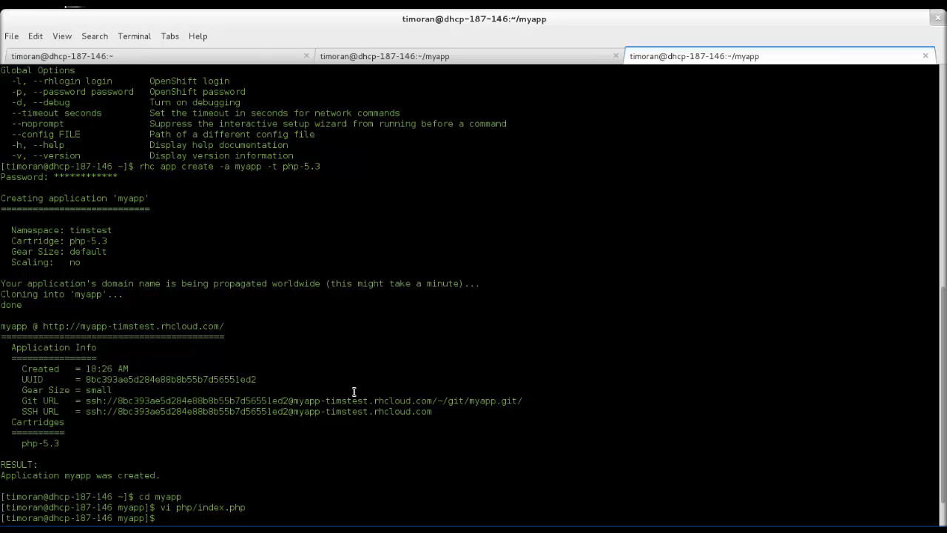
Step: Commit all changes with message 'my first change' and run git push
type("git")
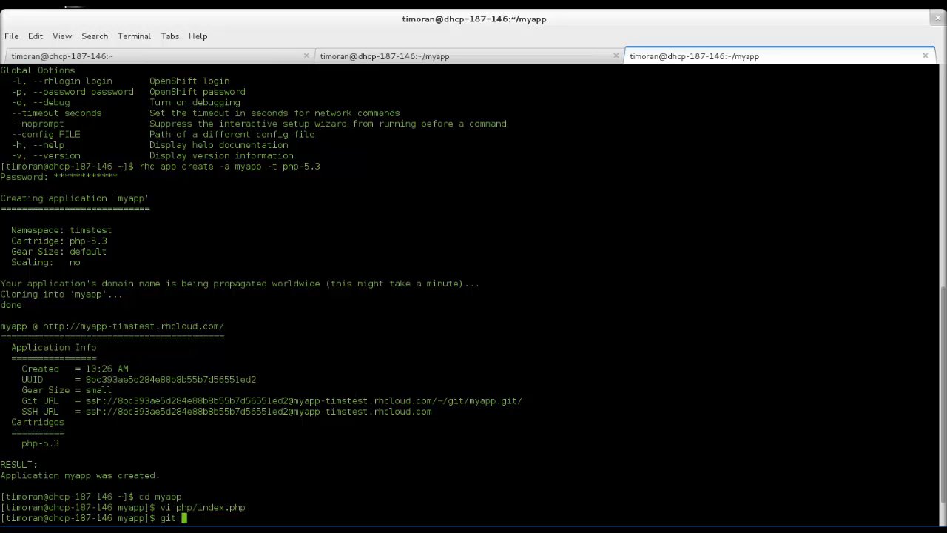
type("commit -a")
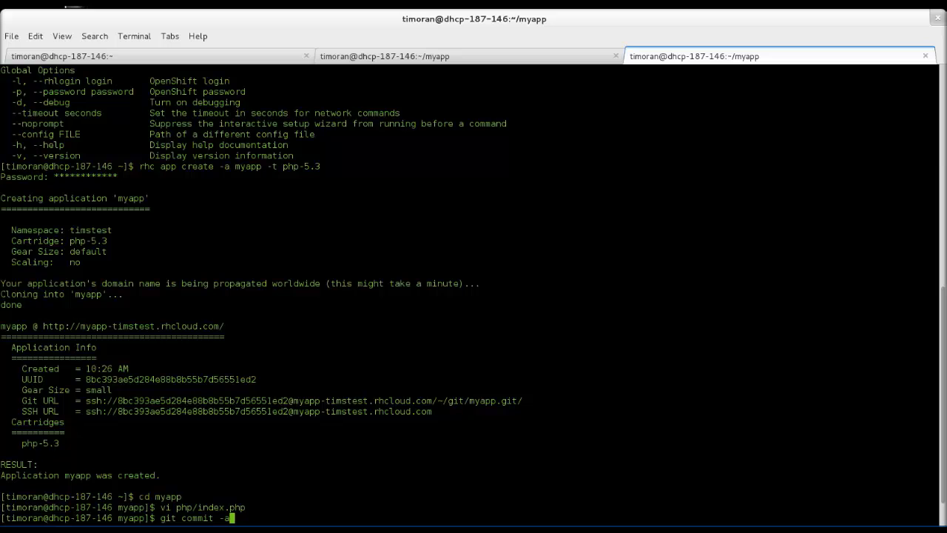
type("-m")
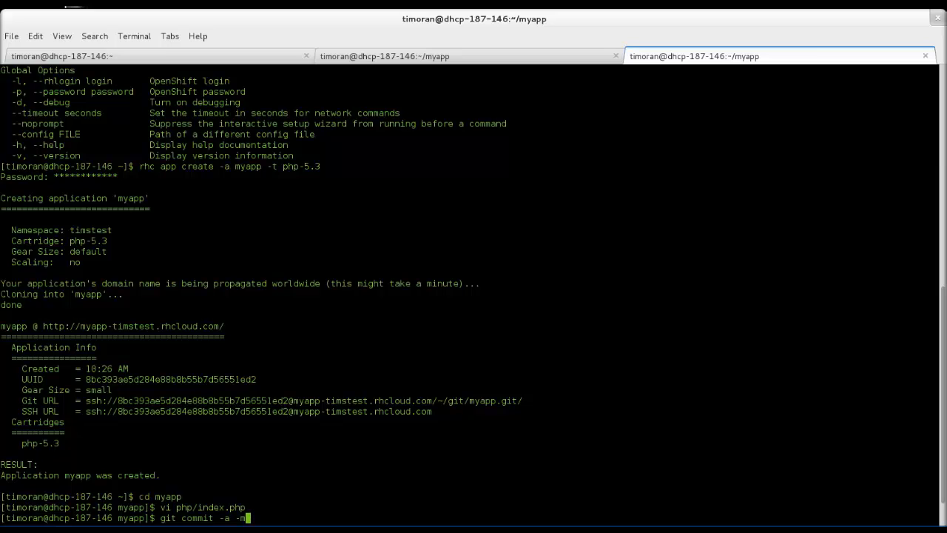
type("\"my first change")
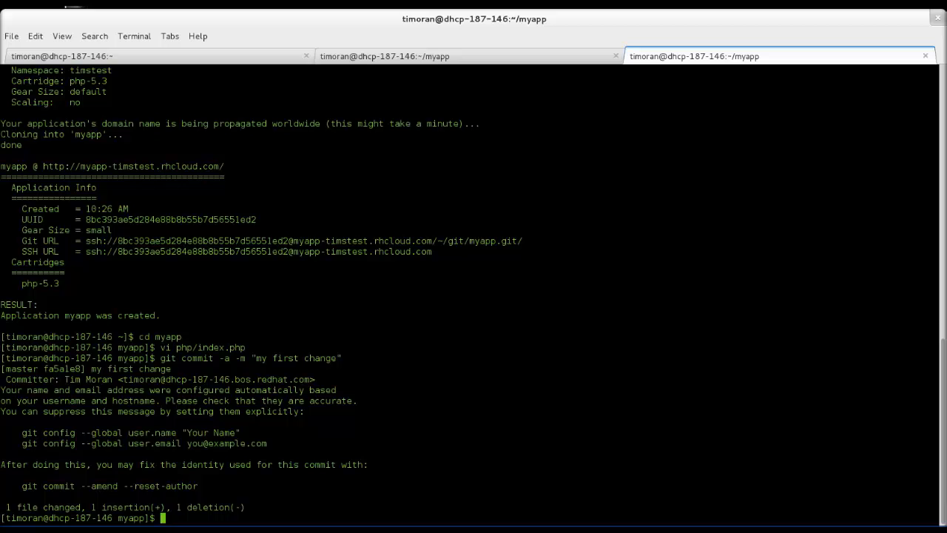
type("git push")
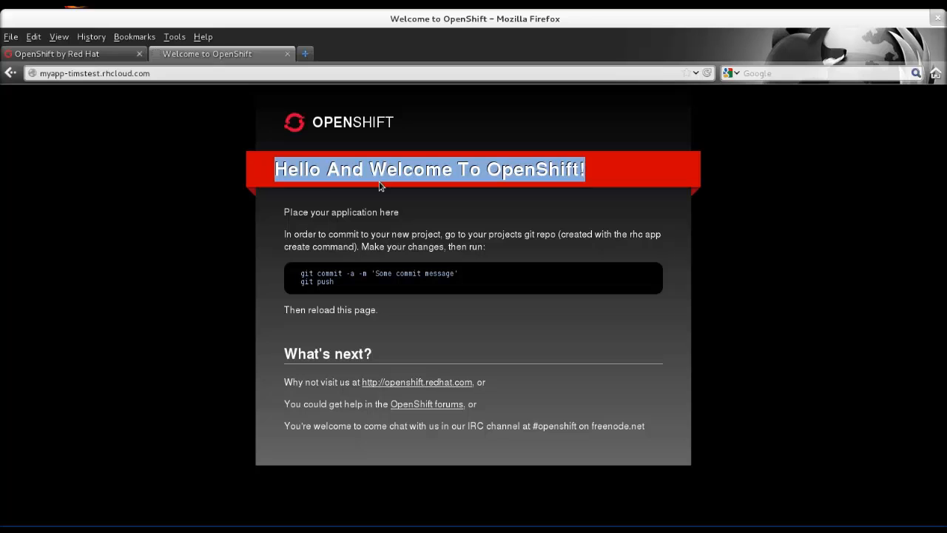
Step: Open myapp's live page from My Applications in a new tab, then the OpenShift forums
left_click(569, 161)
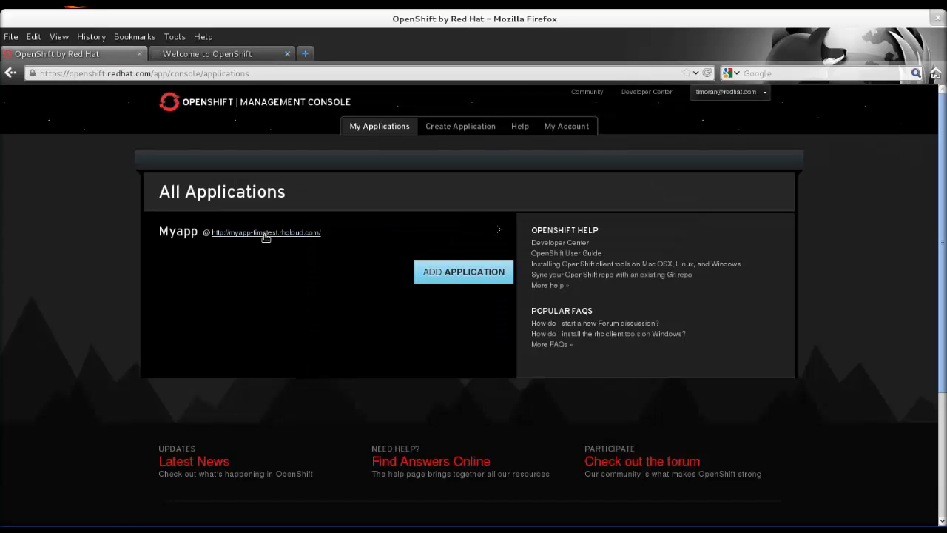
mouse_move(246, 235)
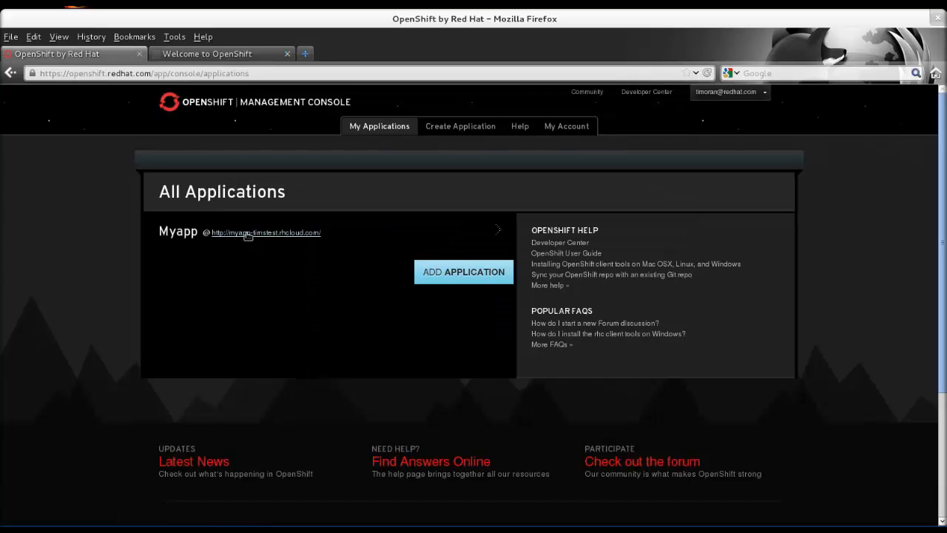
left_click(266, 232)
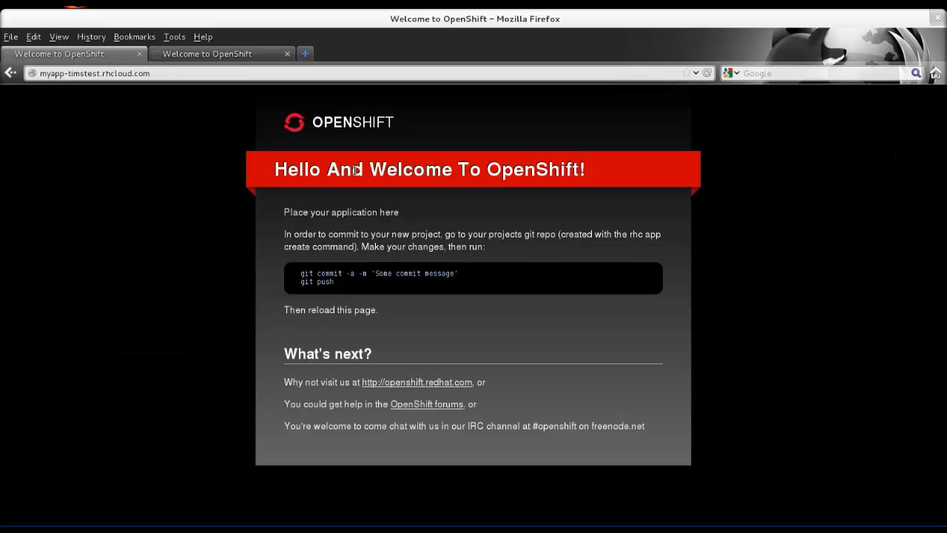
mouse_move(594, 174)
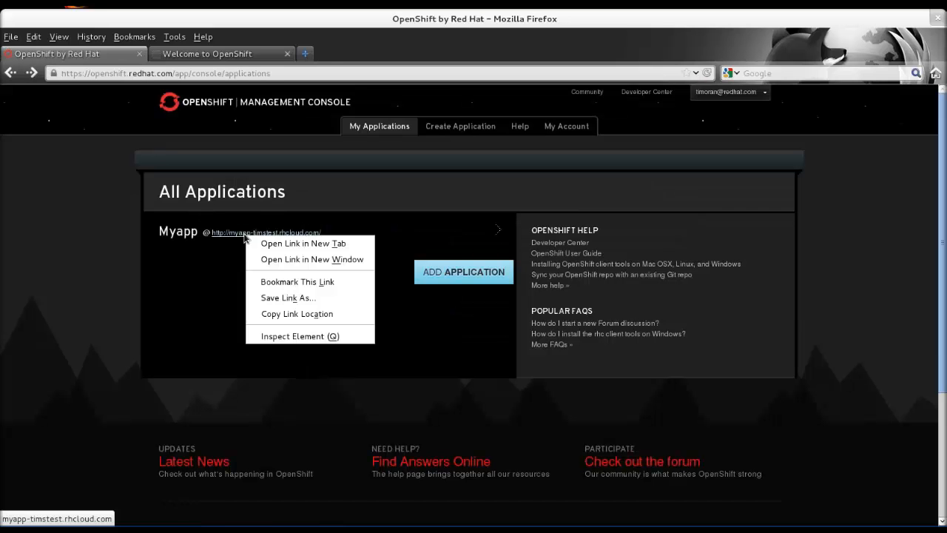
left_click(303, 243)
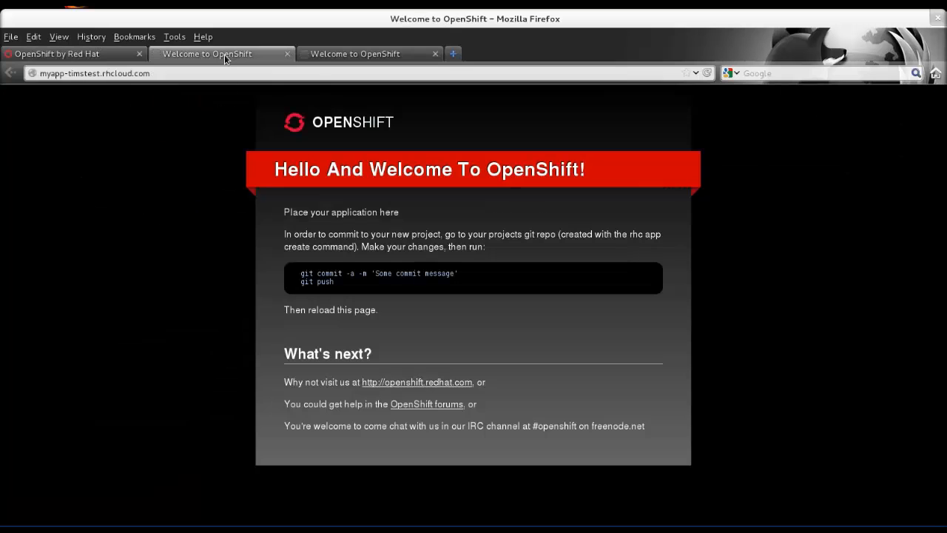
mouse_move(347, 340)
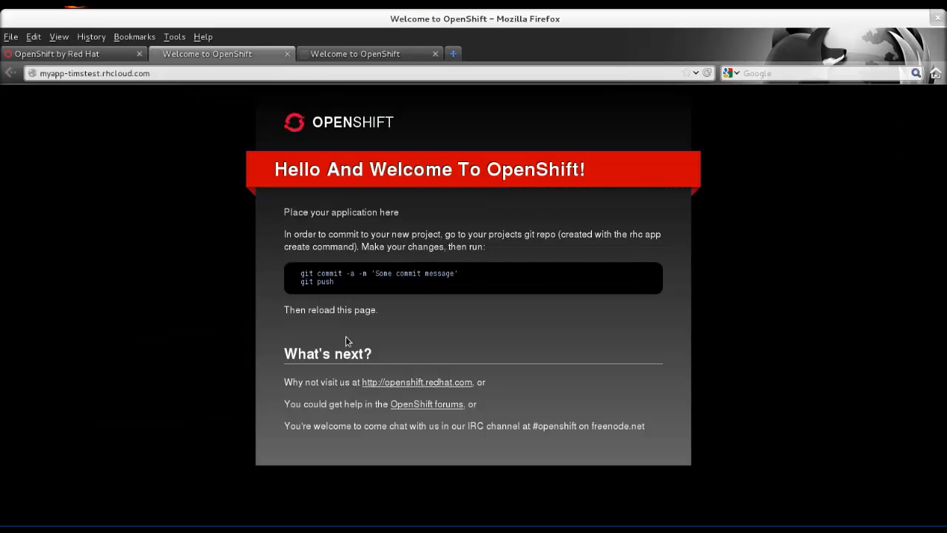
left_click(426, 404)
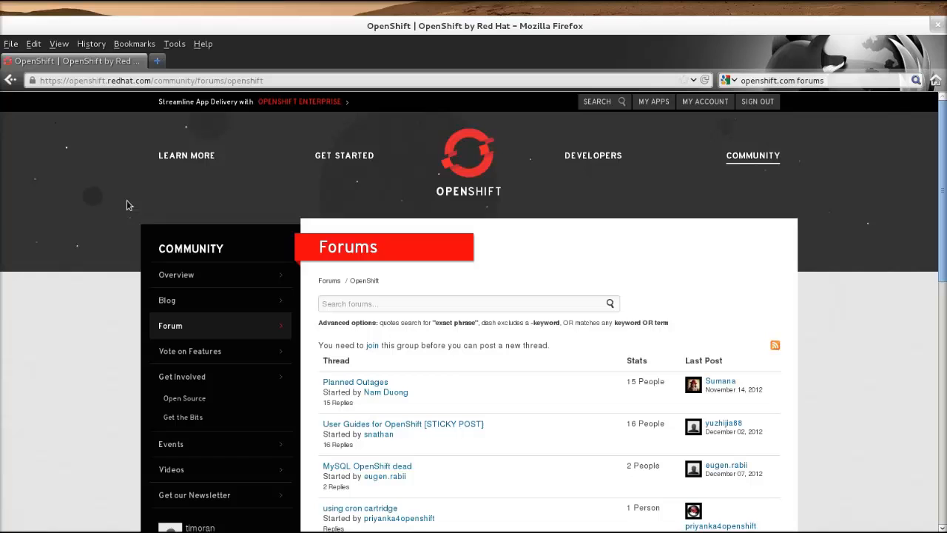